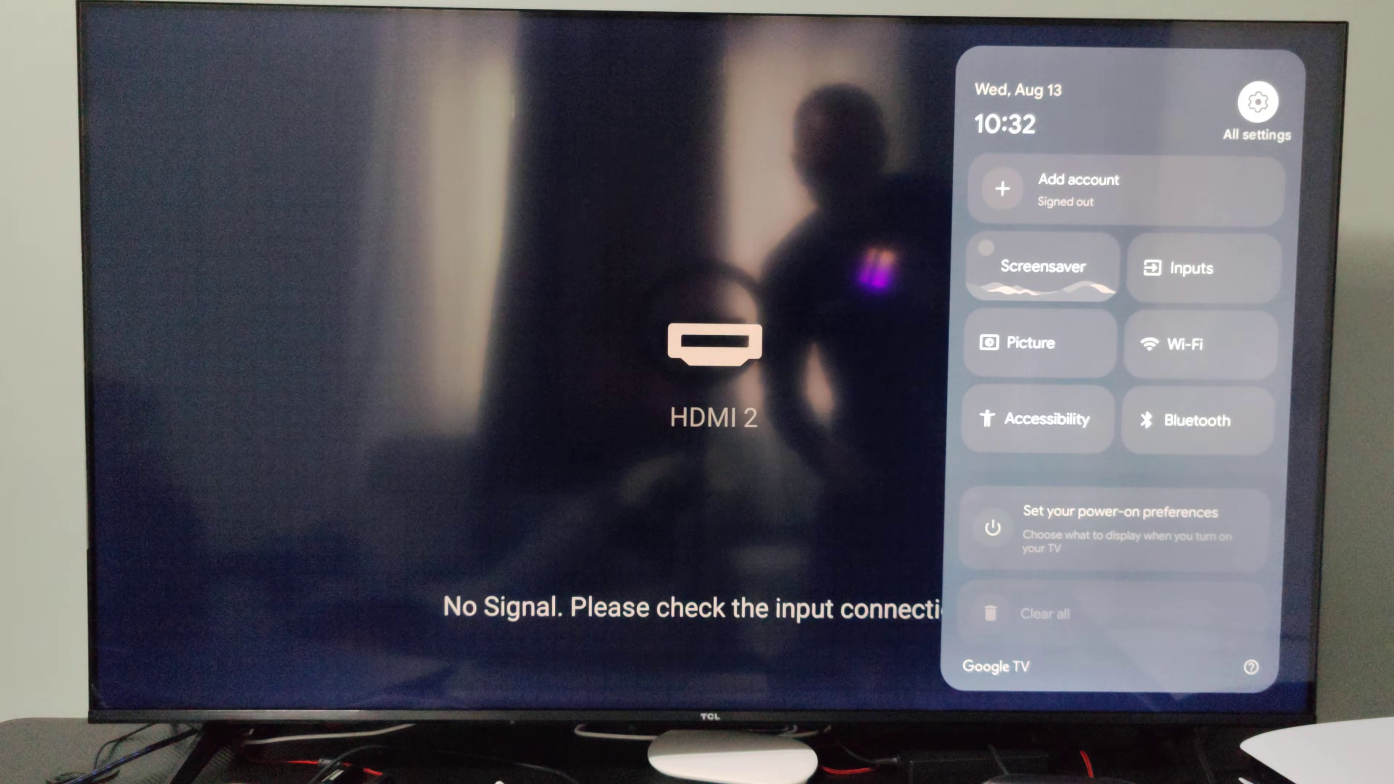
mouse_move(1200, 344)
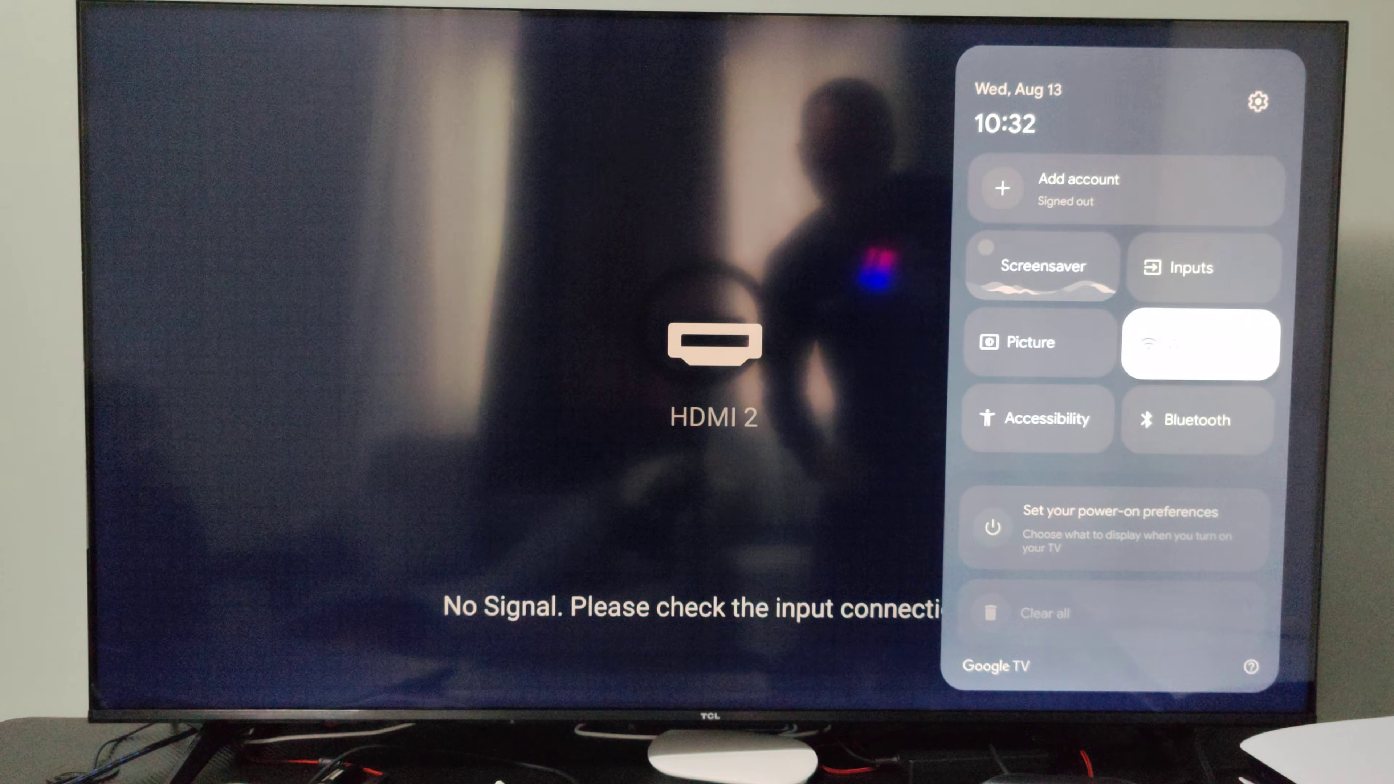
Show the connected home Wi-Fi network's details from Network & Internet settings
left_click(1199, 344)
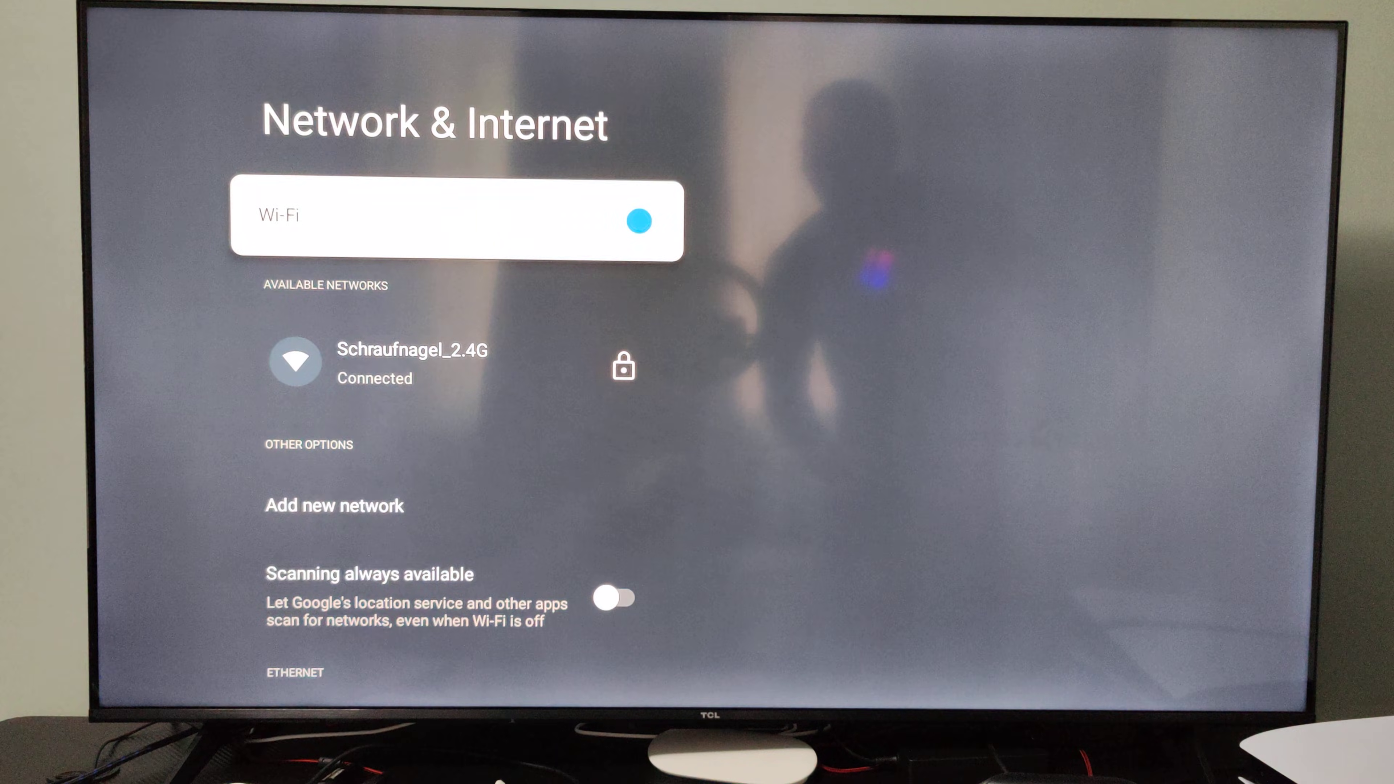
left_click(412, 362)
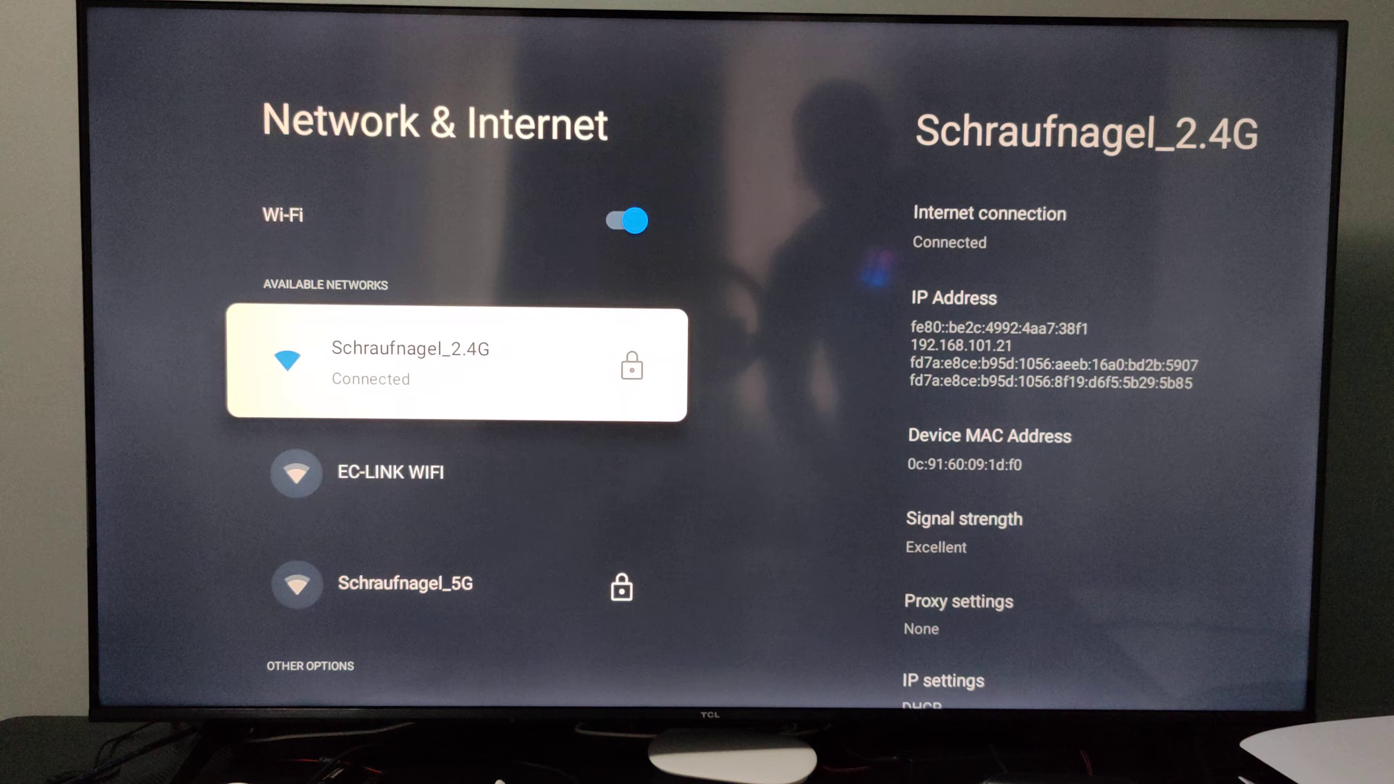